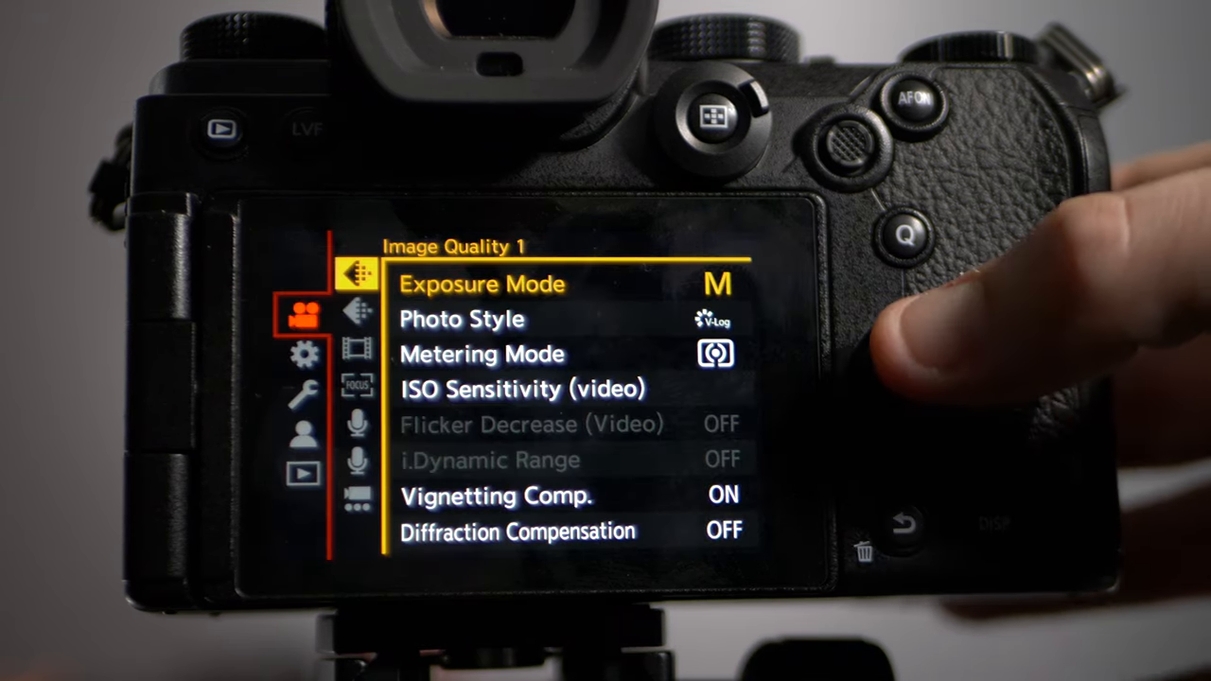
- Move from video Image Quality to the Setup (wrench) section's IN/OUT page
click(359, 386)
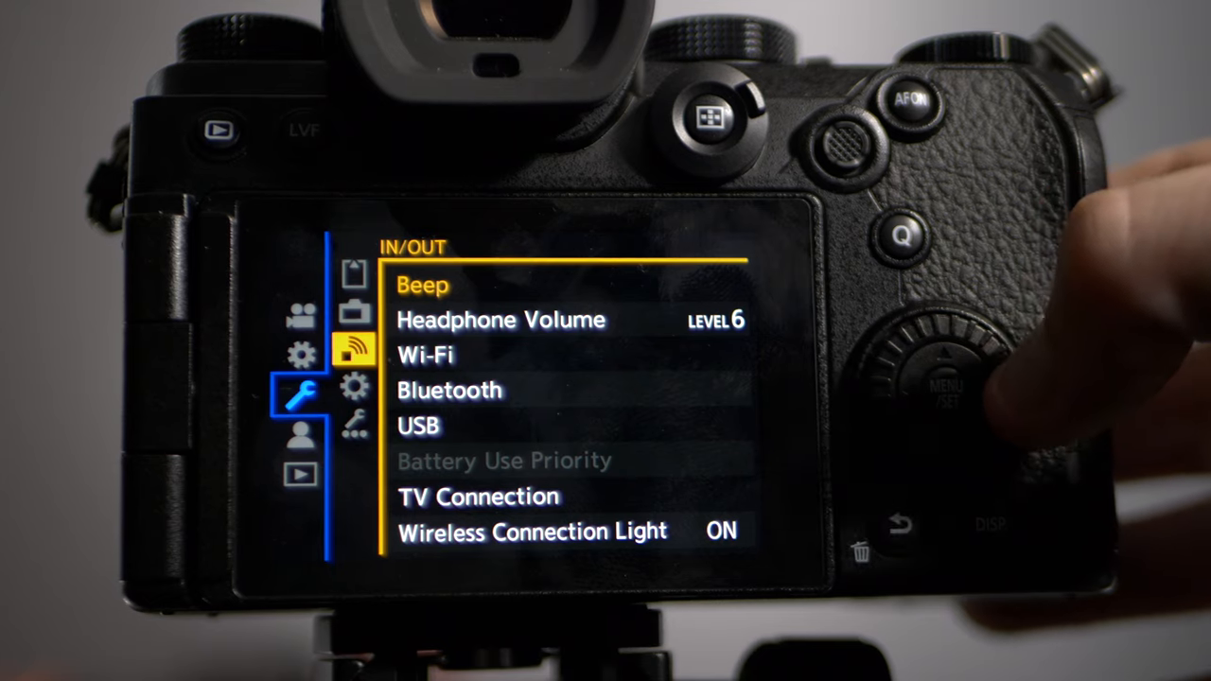
click(422, 284)
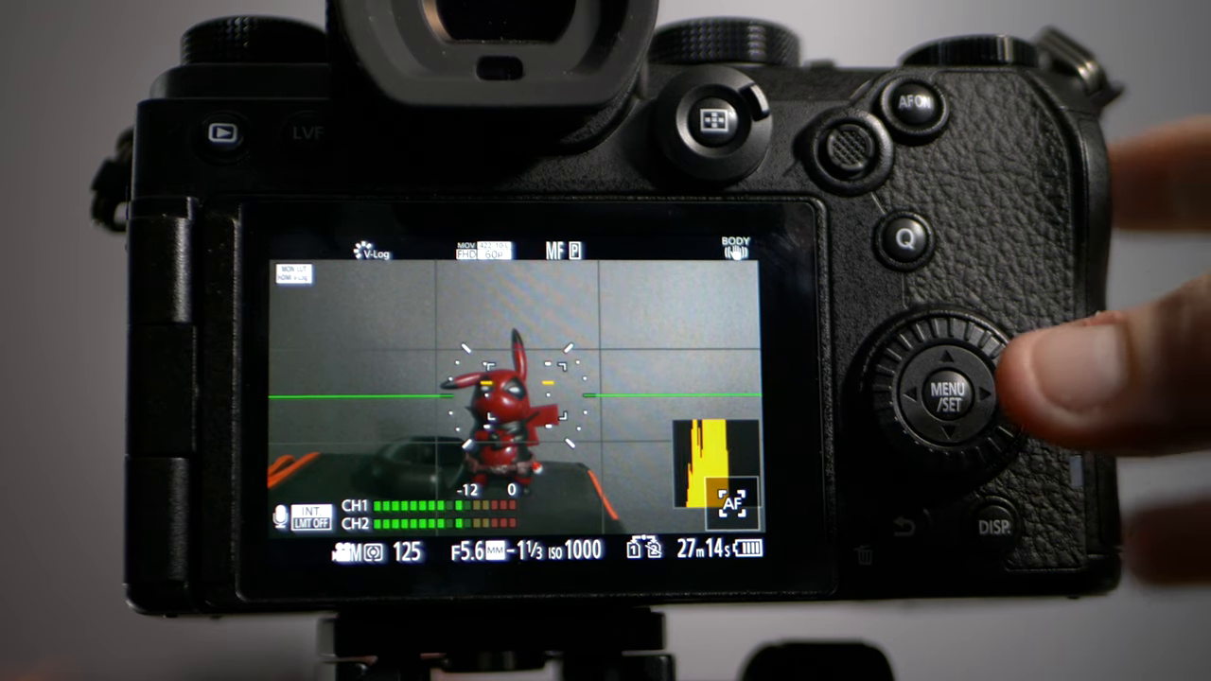
click(951, 402)
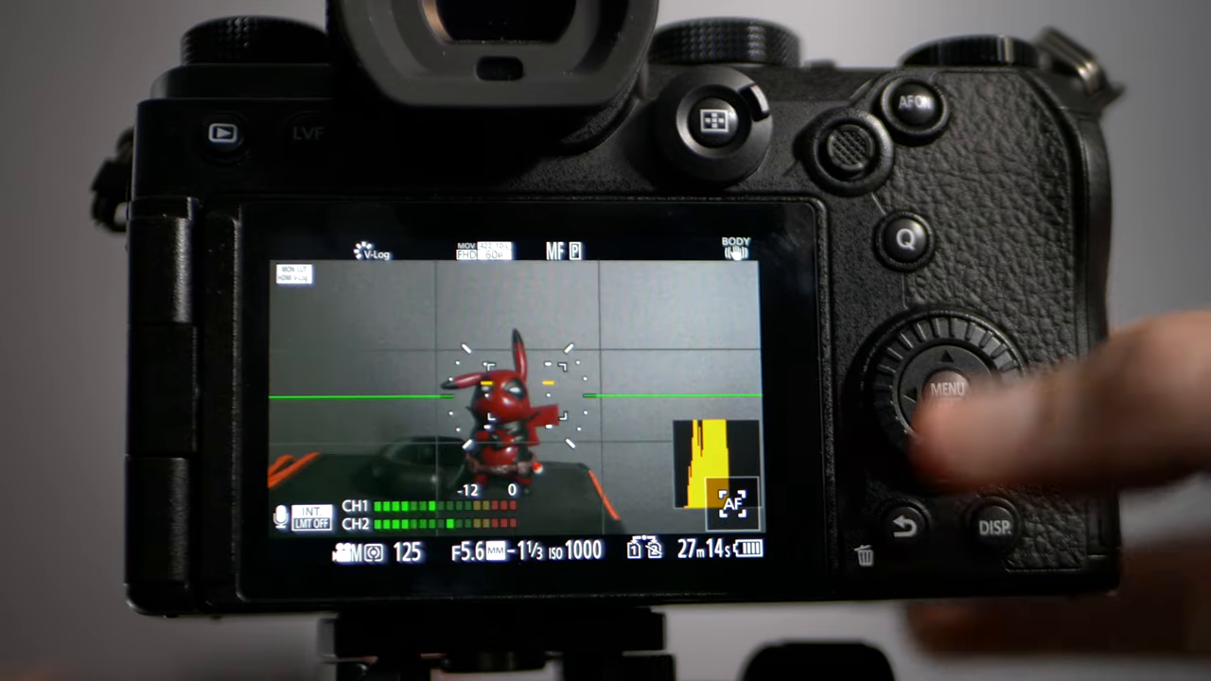
click(950, 388)
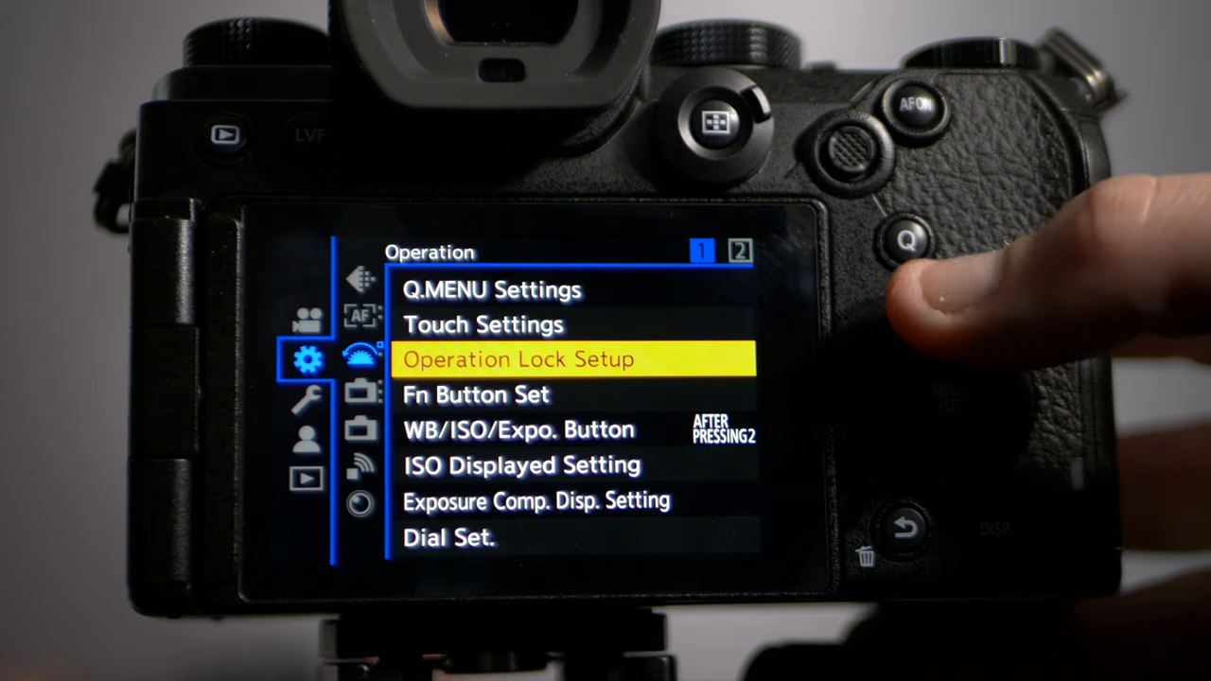
- Highlight Histogram on Monitor / Display (Photo) page 1, where it shows ON
key(down)
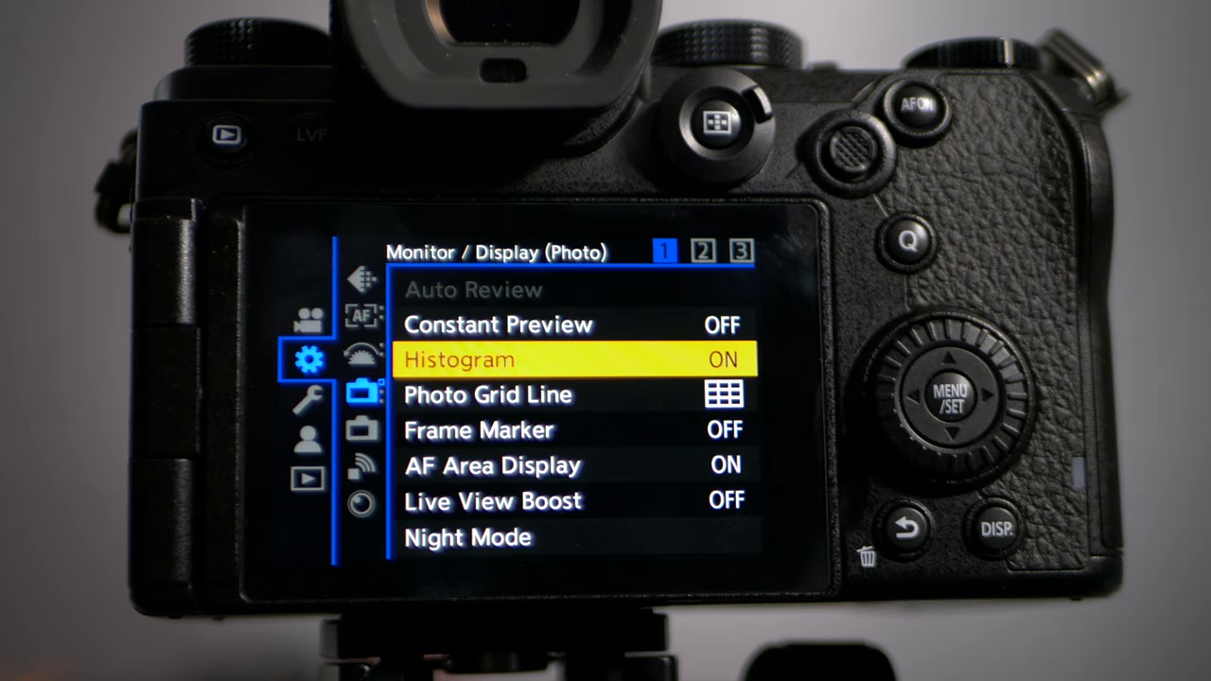
key(Down)
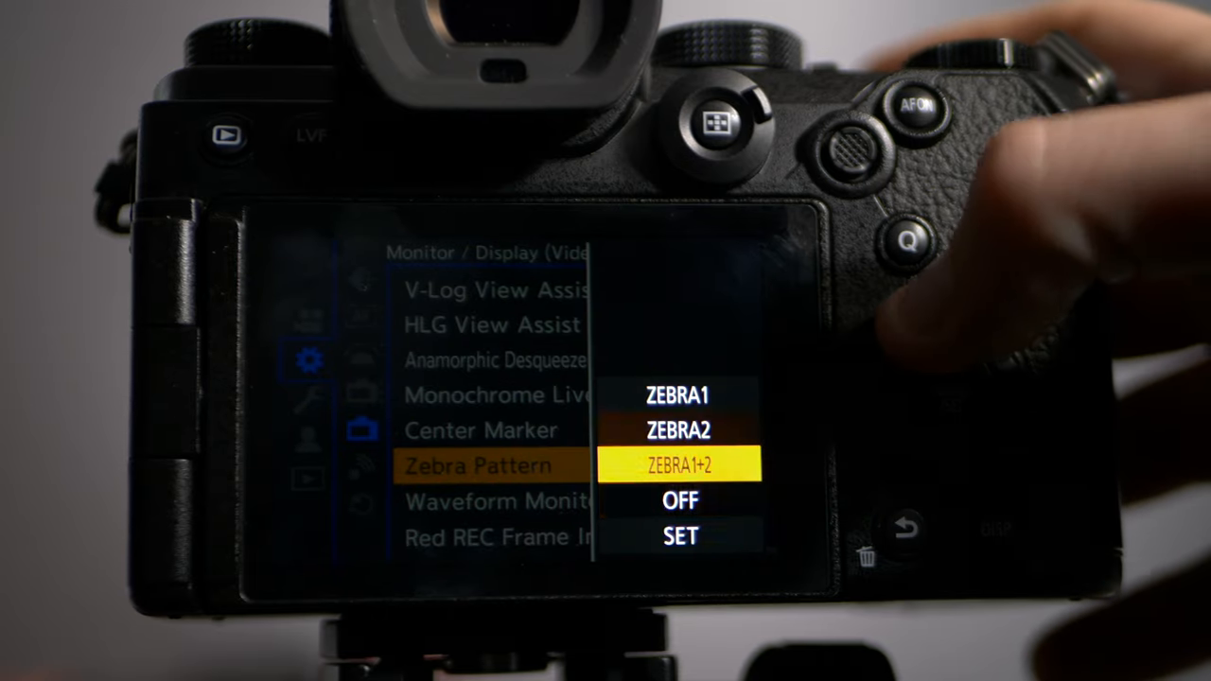
- Set Zebra Pattern to OFF, leaving Waveform Monitor (OFF) as the current item
click(679, 500)
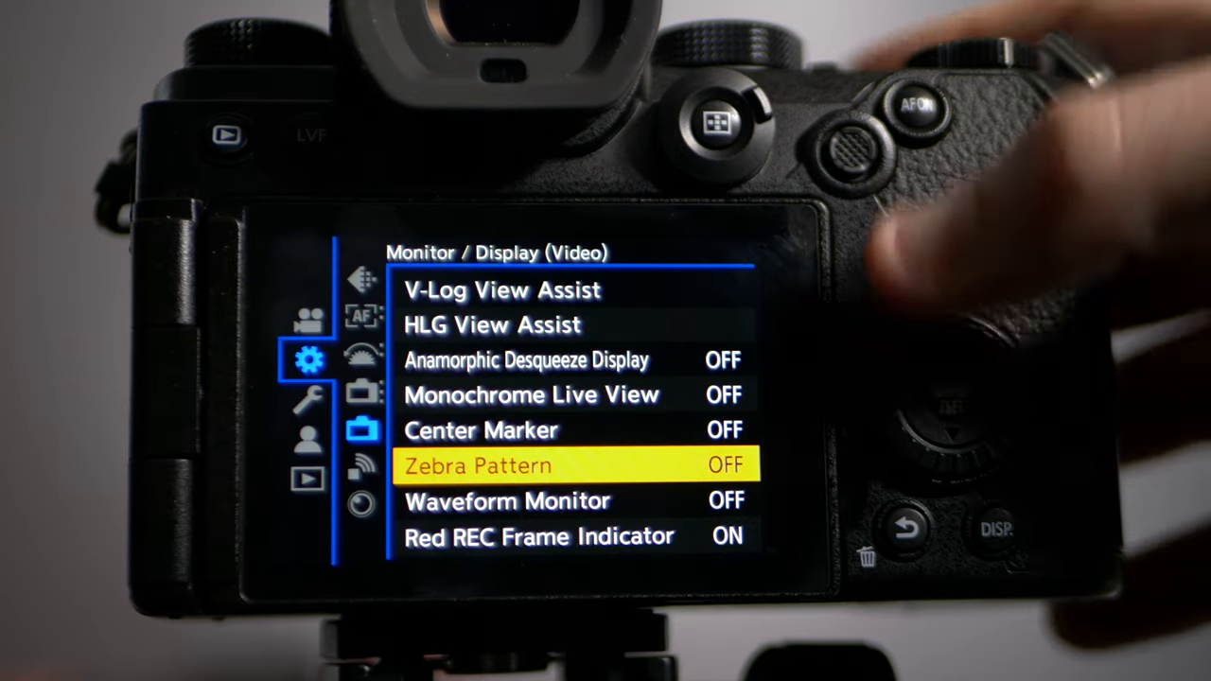
key(Down)
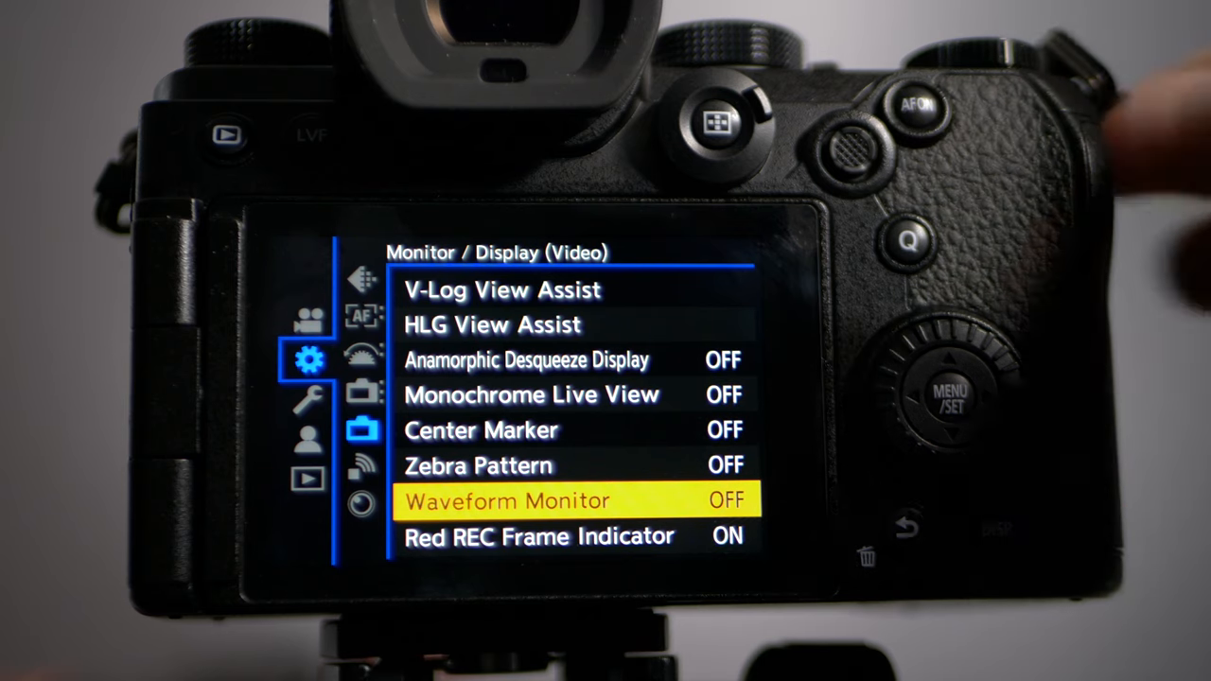
key(Down)
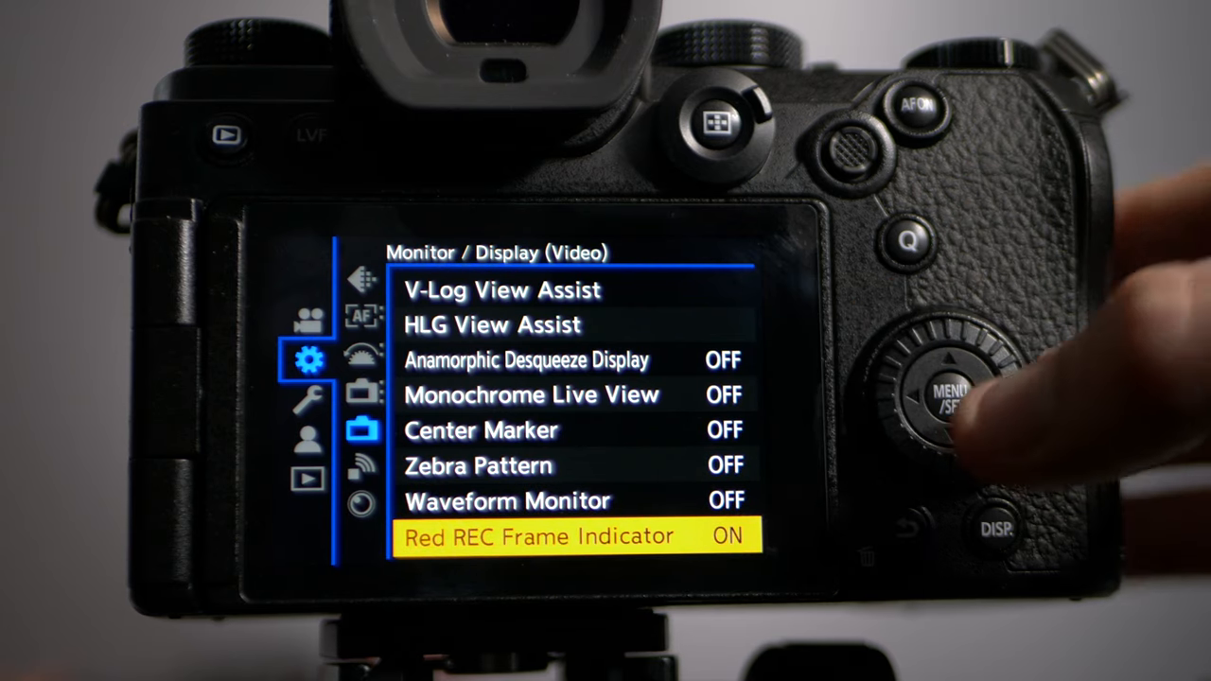
click(955, 395)
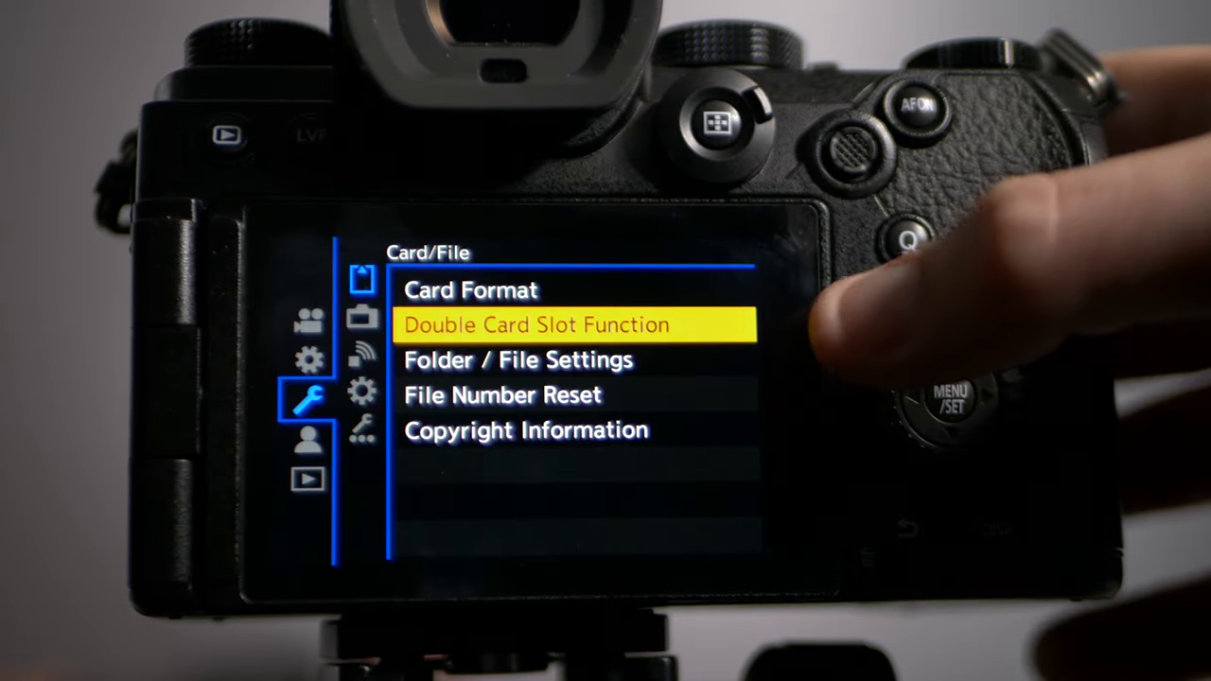
- Switch to the Monitor / Display sub-page, landing on Q.MENU Settings
click(364, 317)
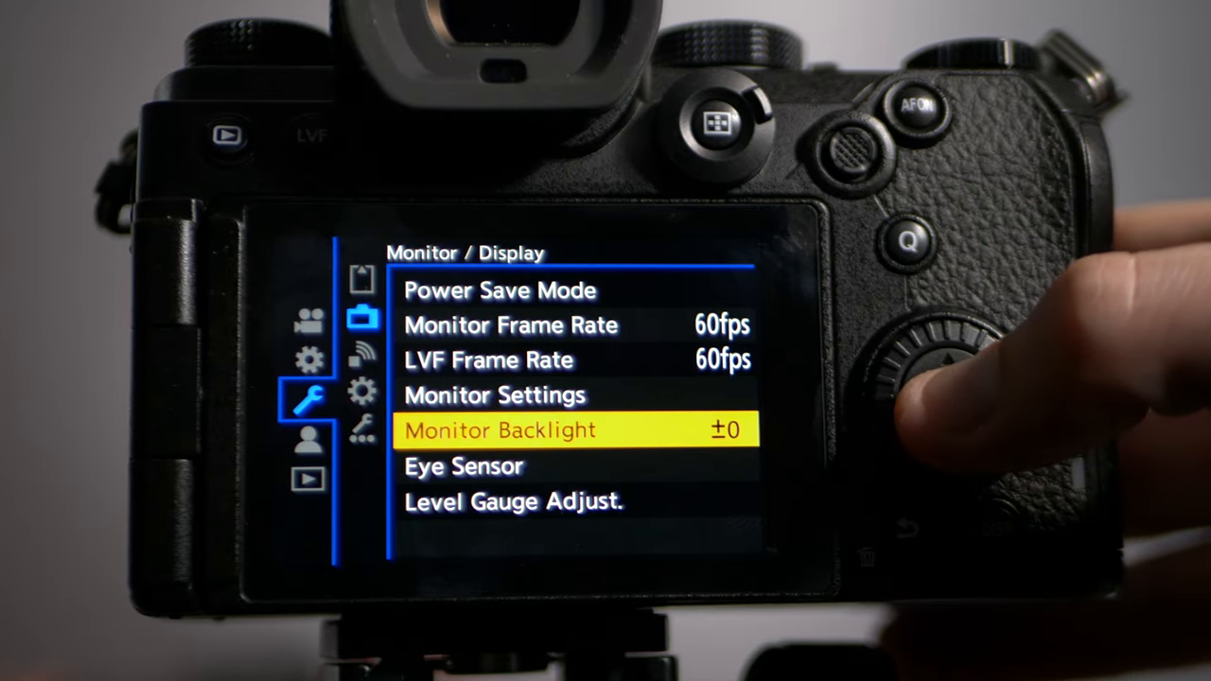
click(952, 395)
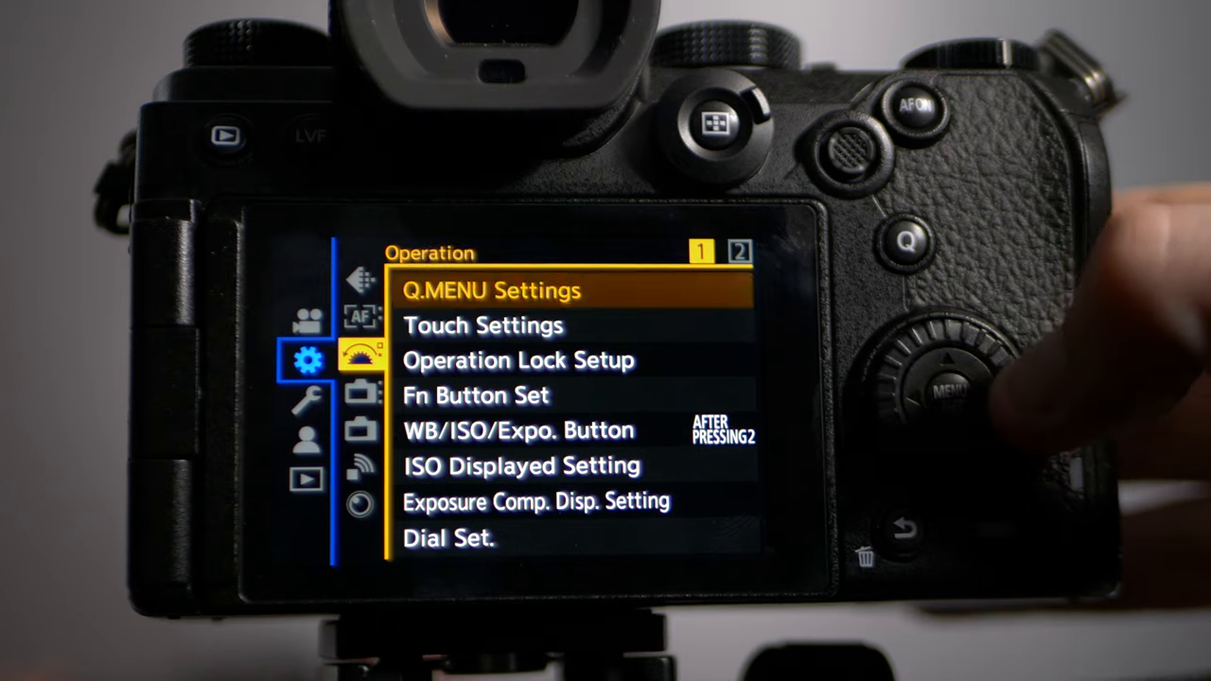
key(Down)
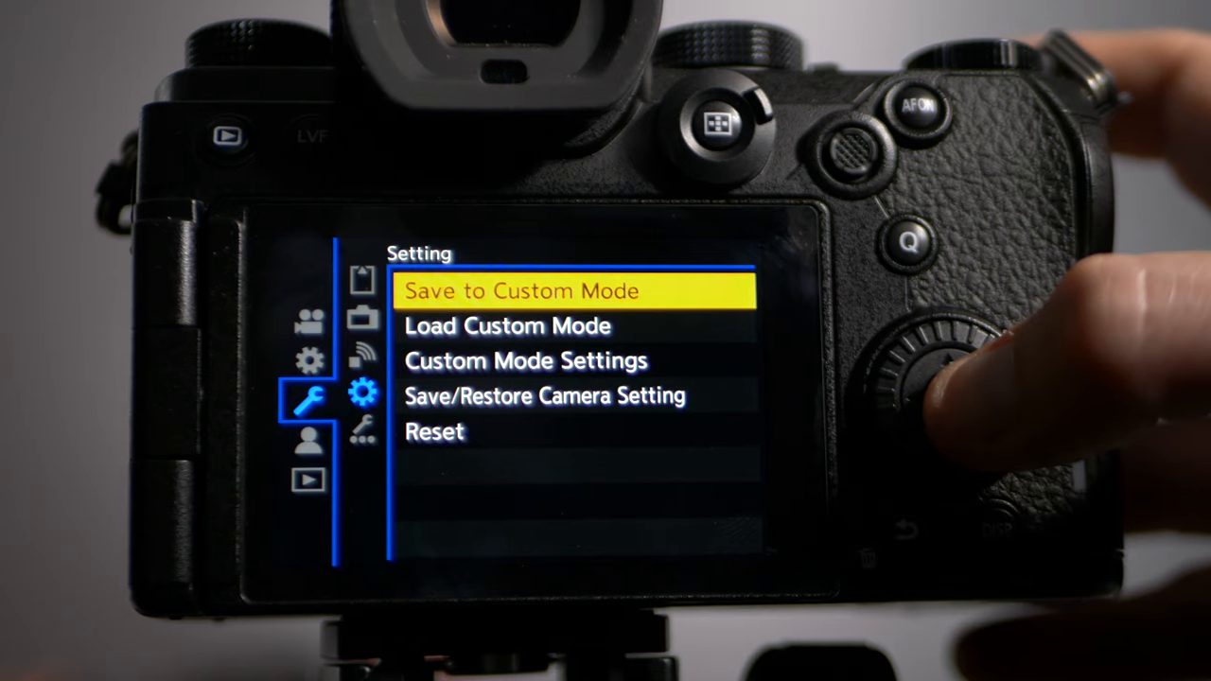
- Start Save to Custom Mode and choose C1, reaching the overwrite confirmation
click(522, 290)
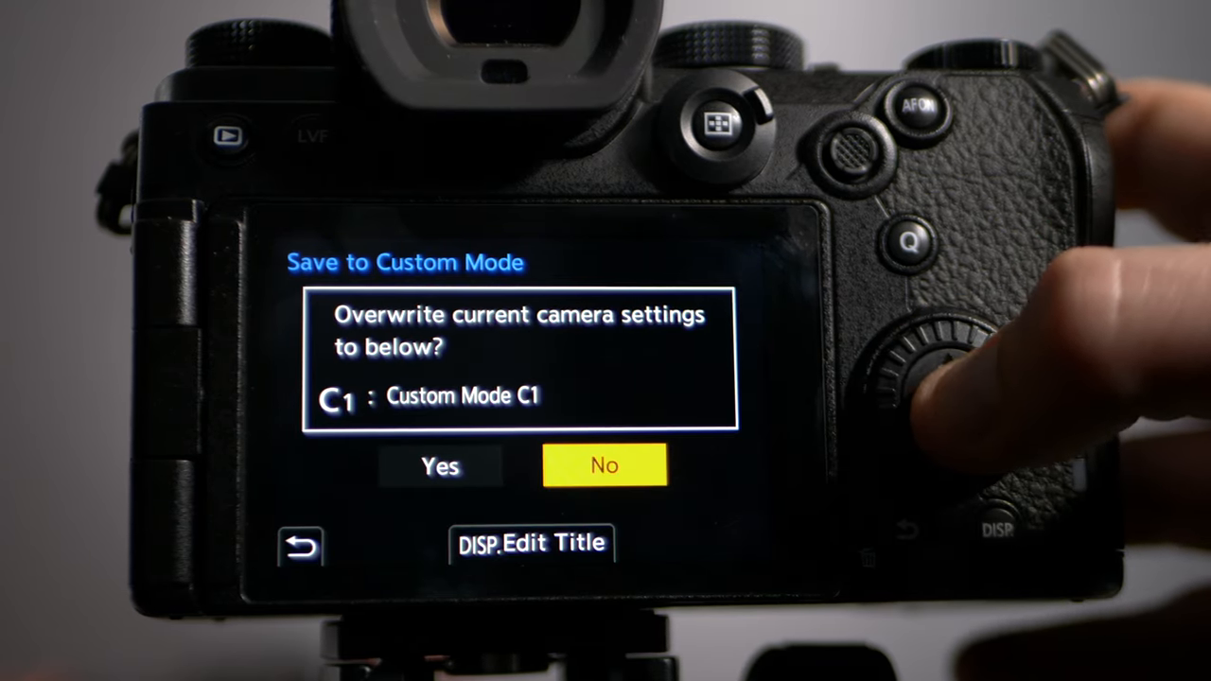